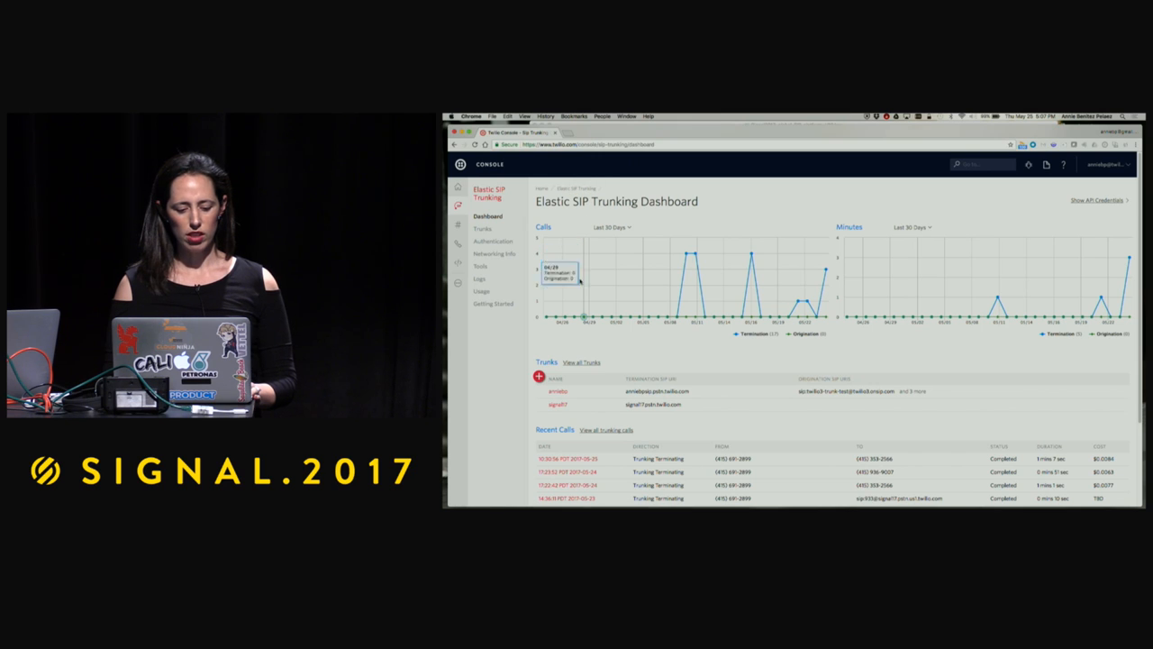
pyautogui.moveTo(580, 436)
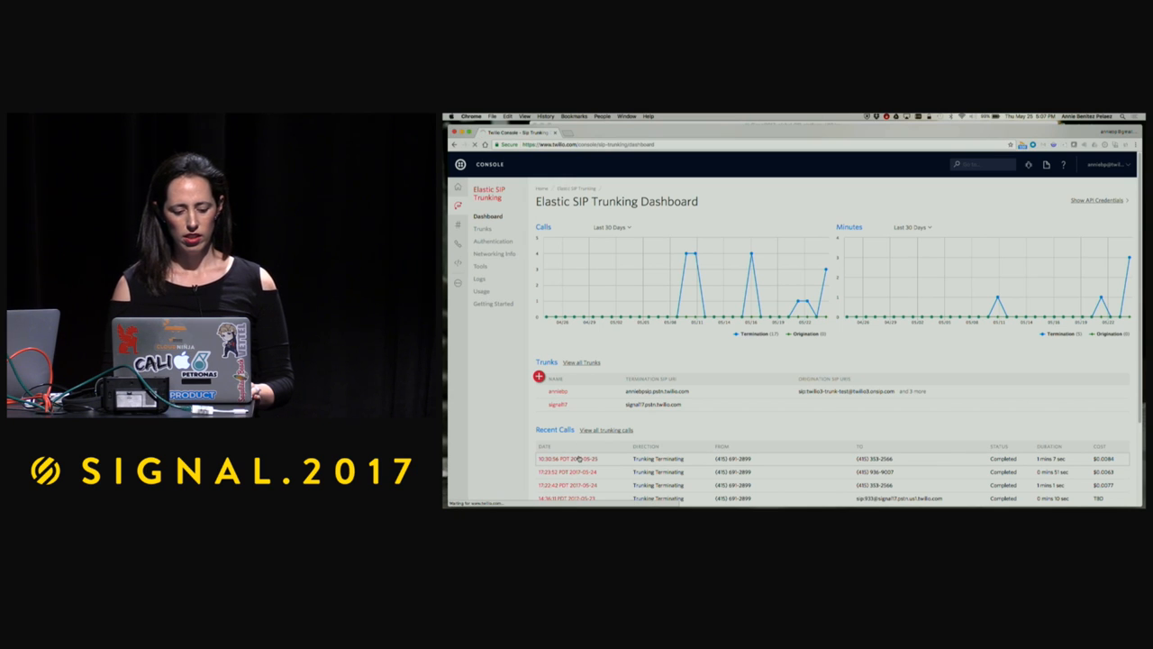
# Open Call Details for the latest call under Recent Calls on the SIP Trunking Dashboard.
pyautogui.click(567, 459)
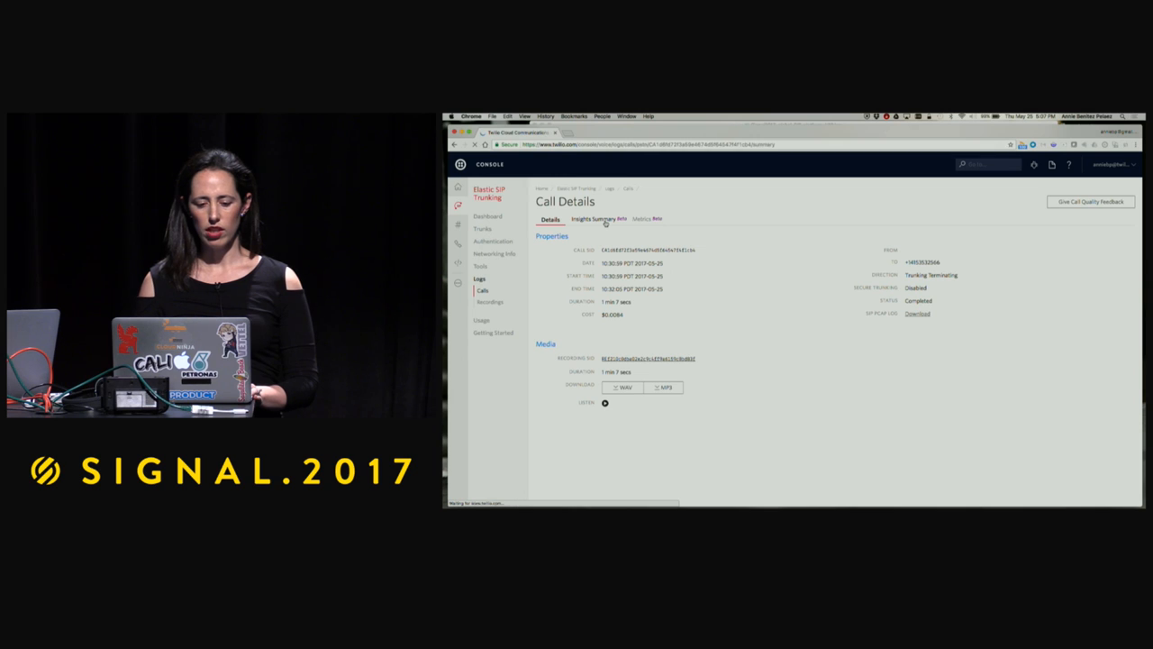
# Show the call's Insights Summary with caller, callee, carriers, device types and participants.
pyautogui.click(593, 219)
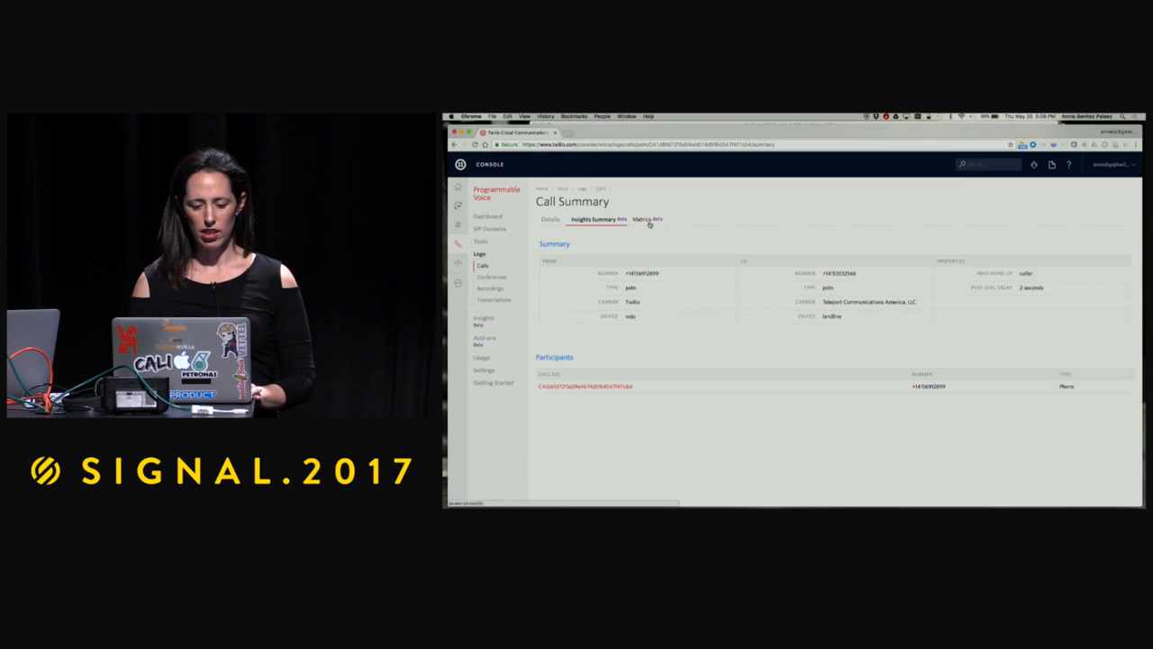
# Open the call's Metrics and scroll through the jitter and packet-loss charts.
pyautogui.click(643, 219)
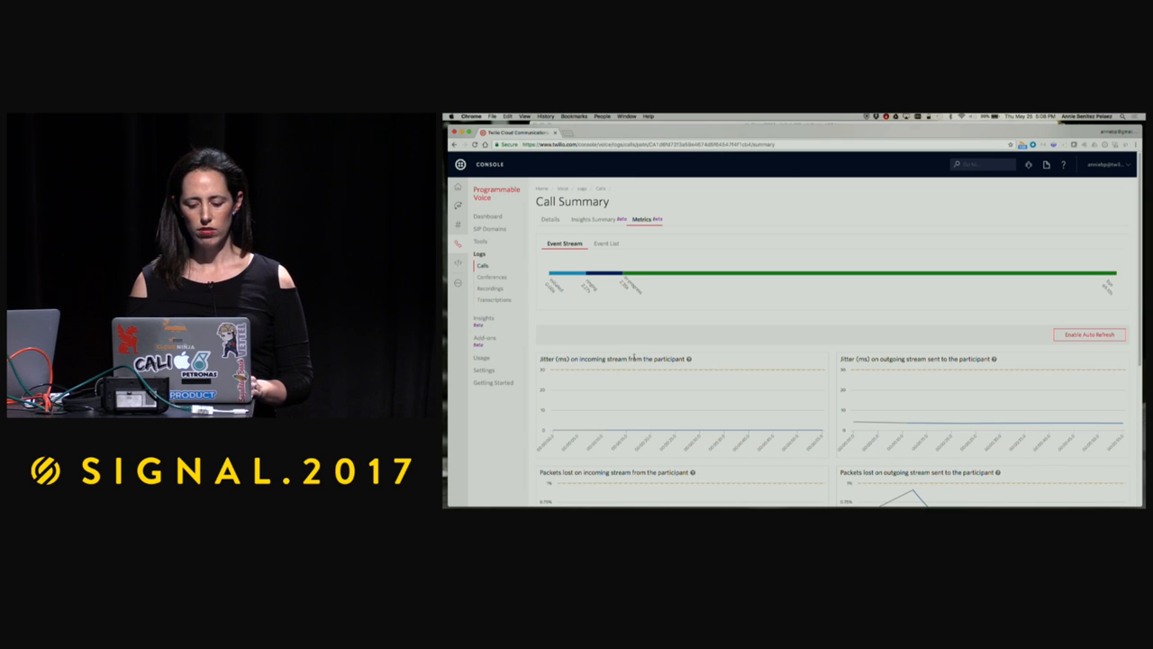
pyautogui.moveTo(649, 423)
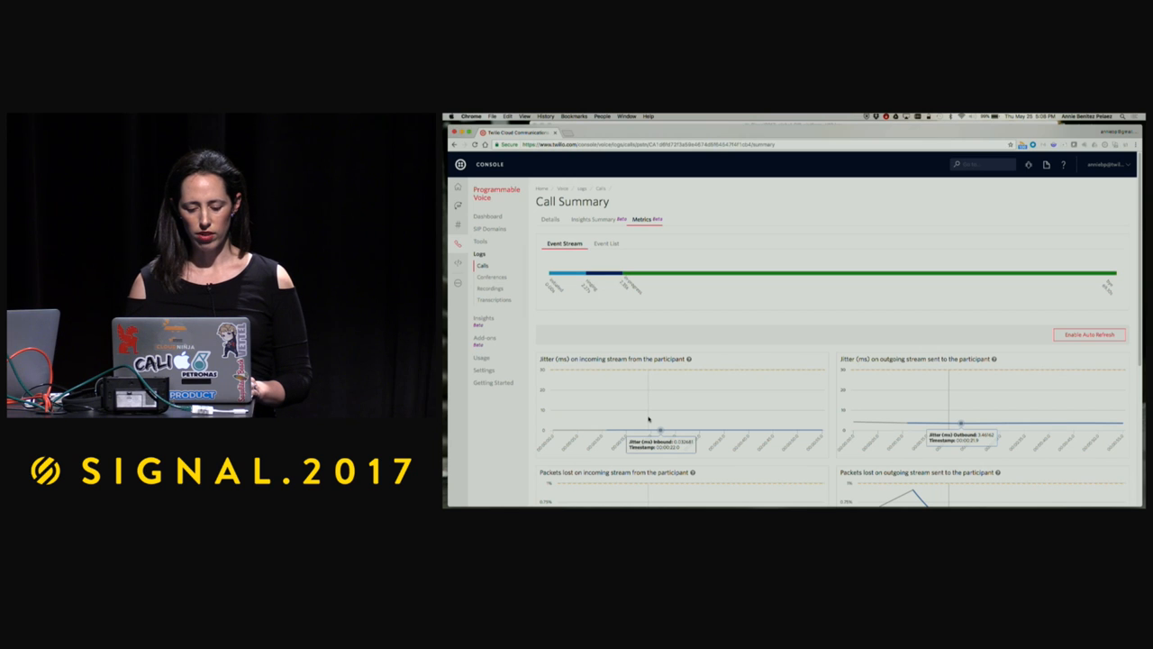
pyautogui.scroll(-3)
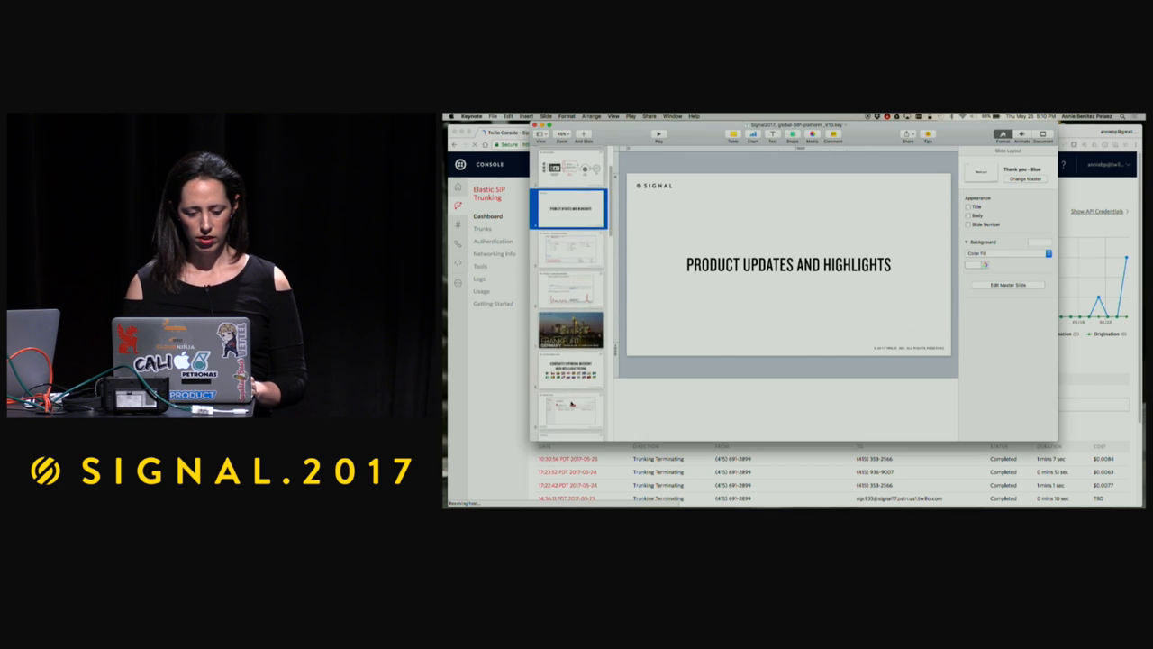
# Start the slideshow at the emergency calling slides and show the address selection step.
pyautogui.click(570, 410)
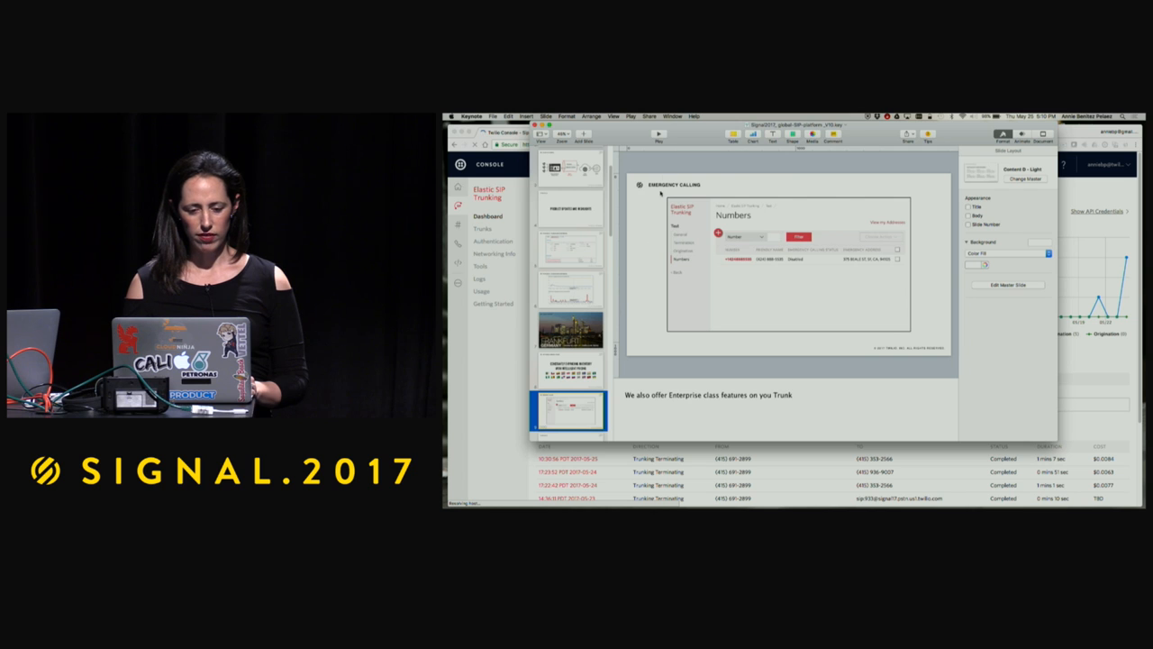
pyautogui.click(658, 135)
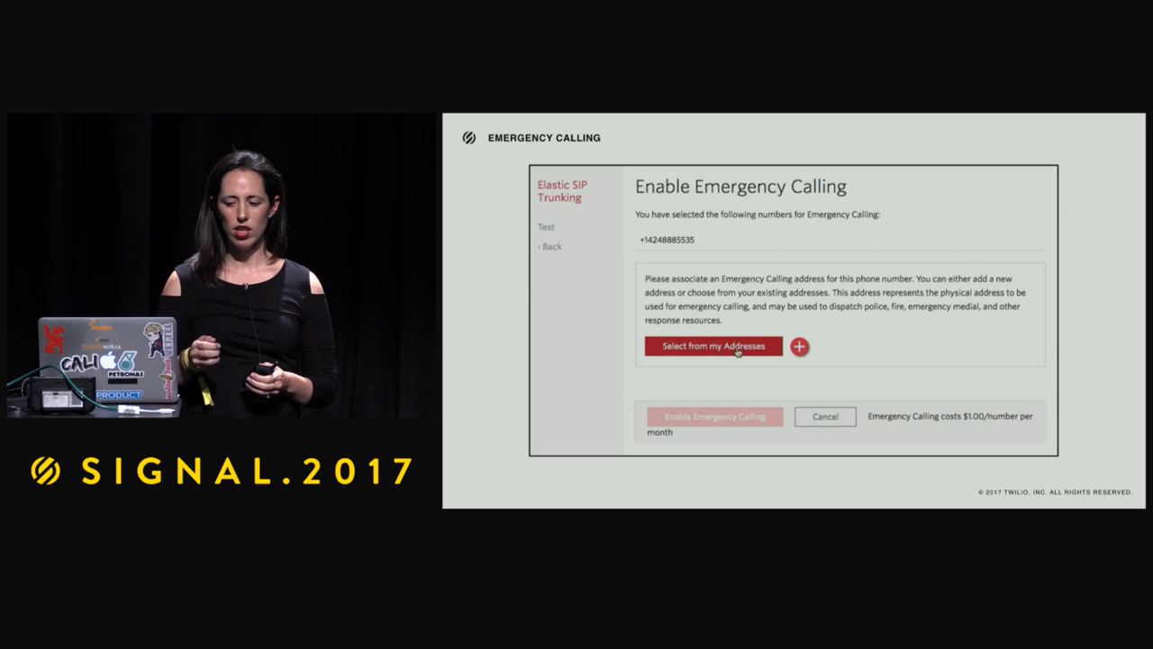
pyautogui.click(713, 346)
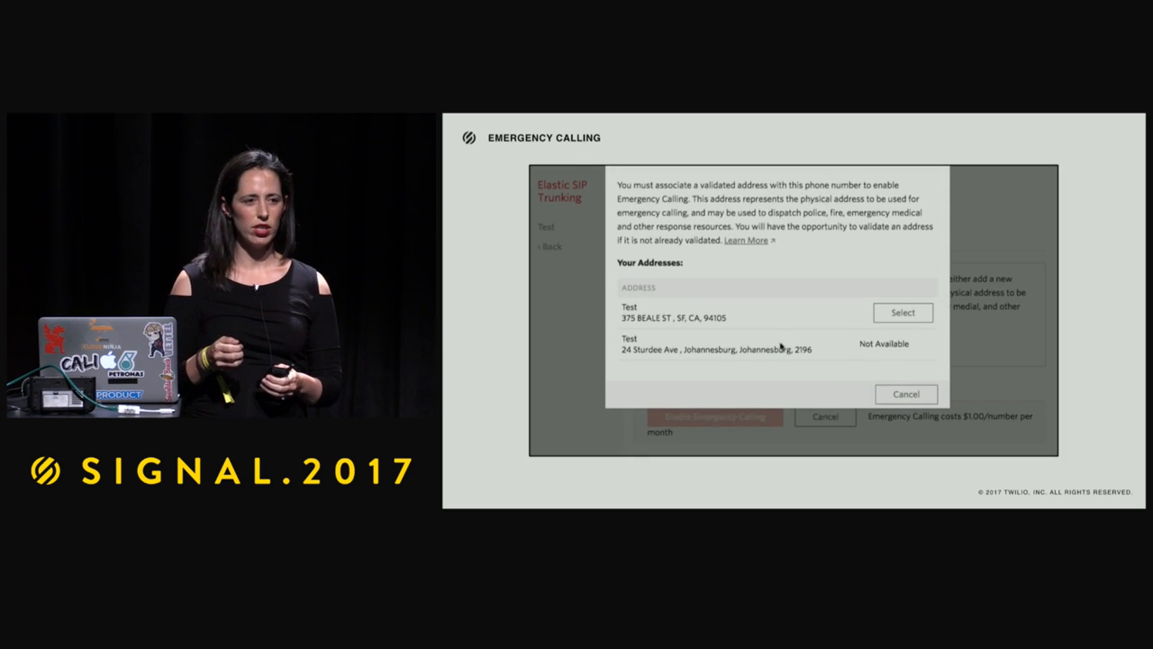
pyautogui.click(902, 311)
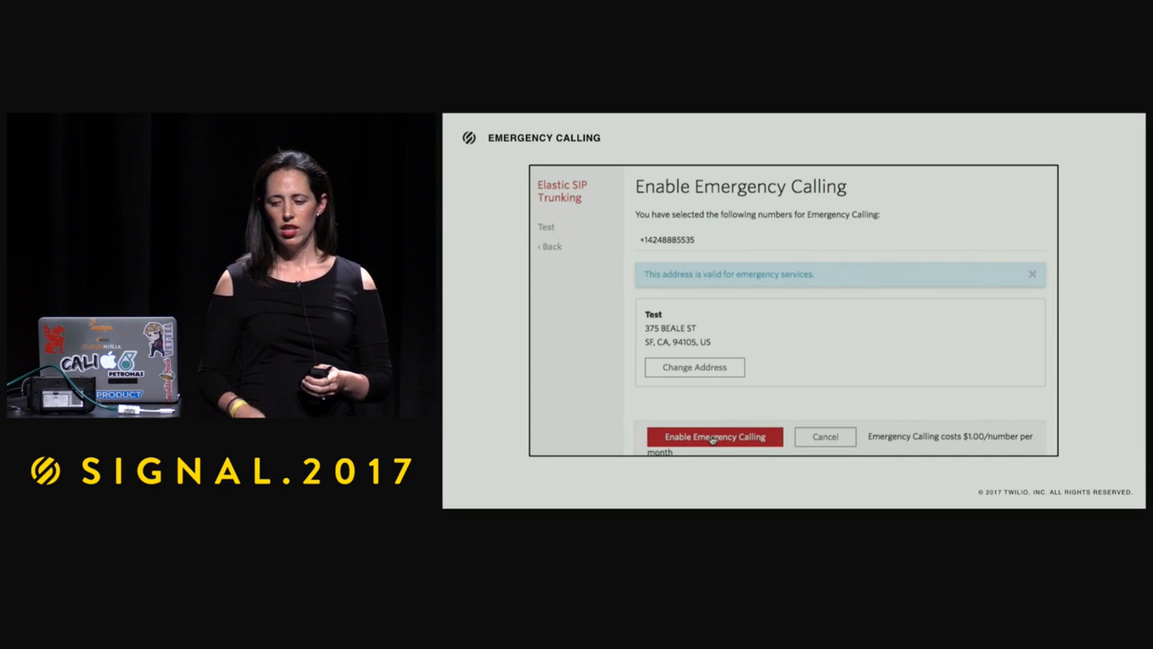
# Advance through the remaining emergency calling slides to the Global Platform map.
pyautogui.click(714, 436)
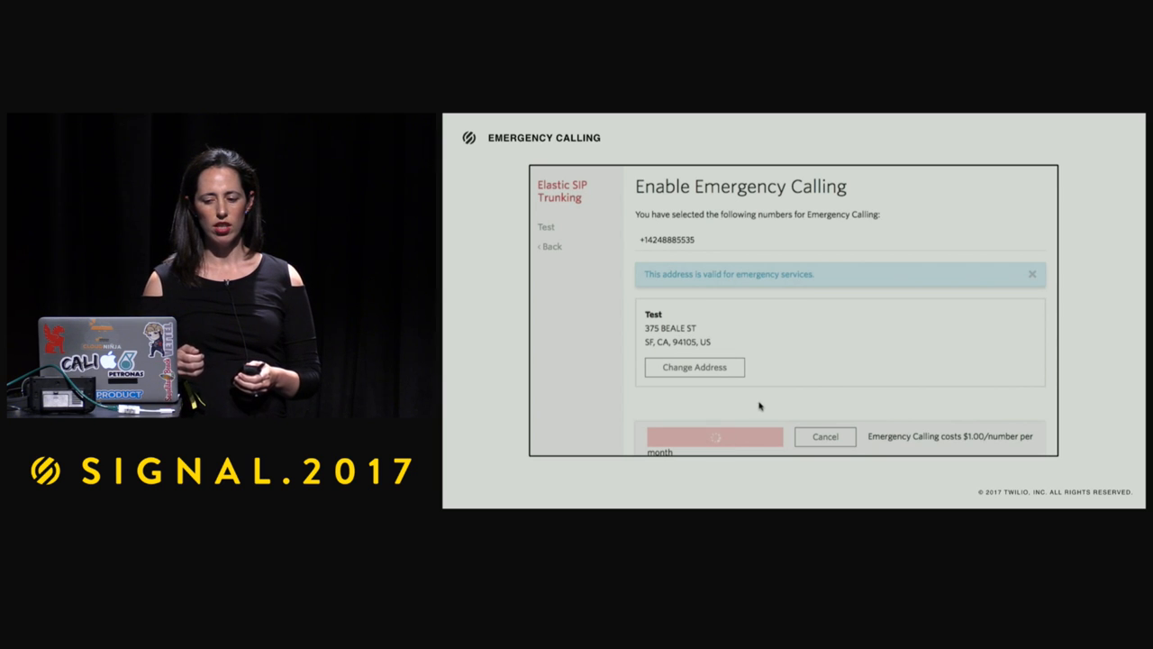
pyautogui.moveTo(768, 407)
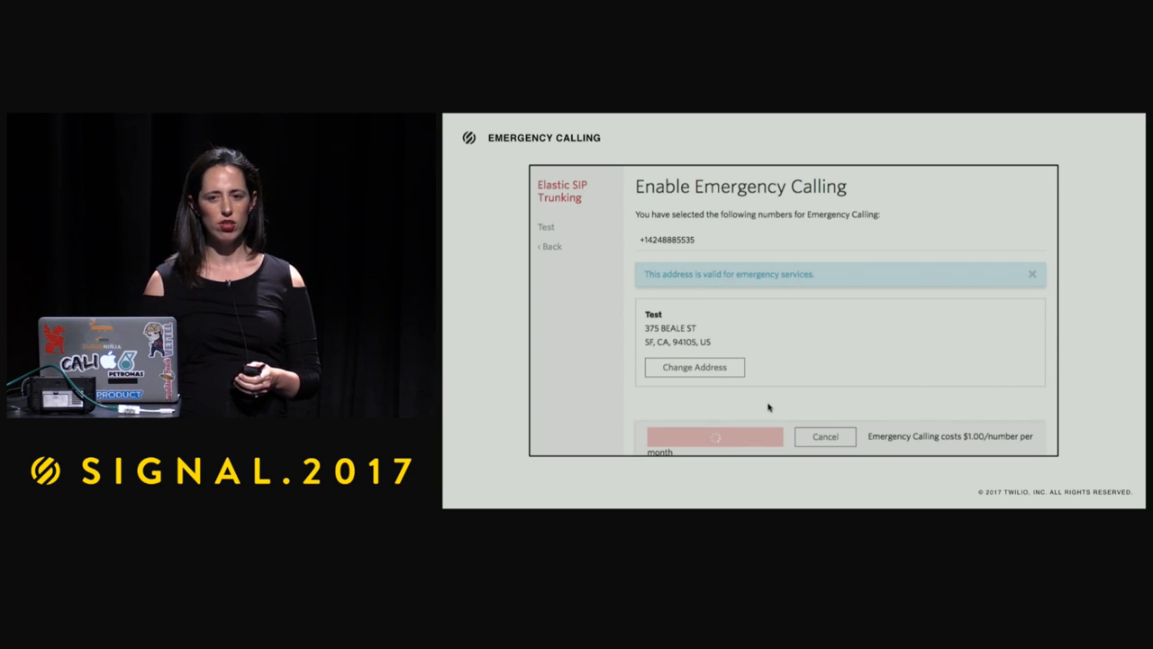
pyautogui.click(715, 436)
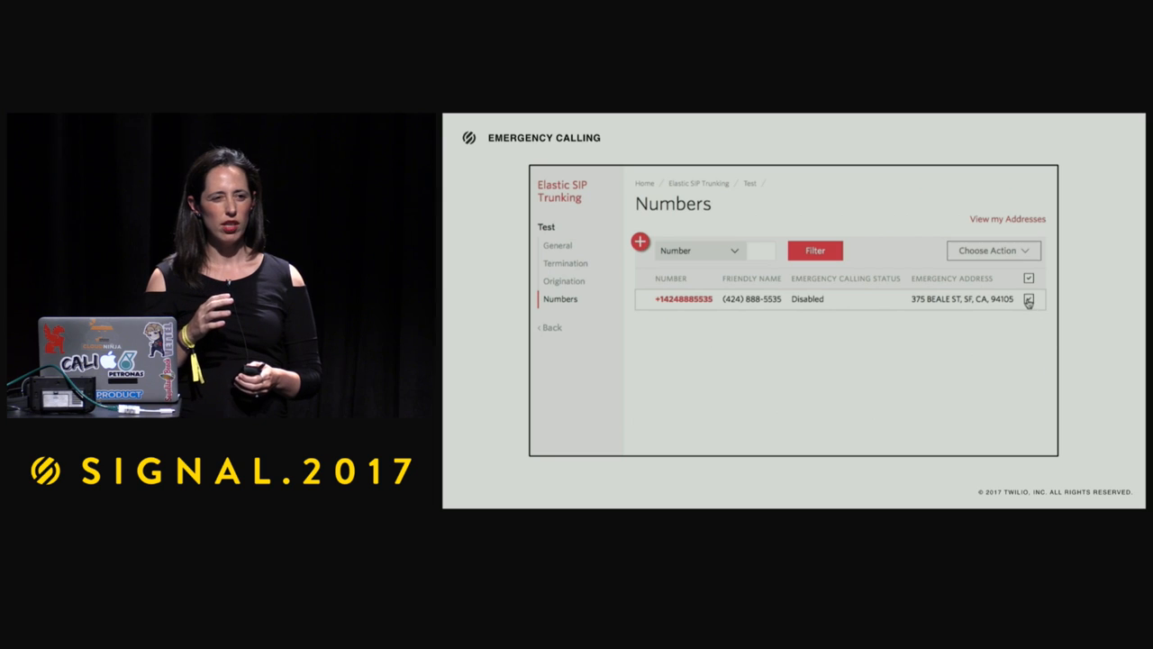
pyautogui.click(992, 251)
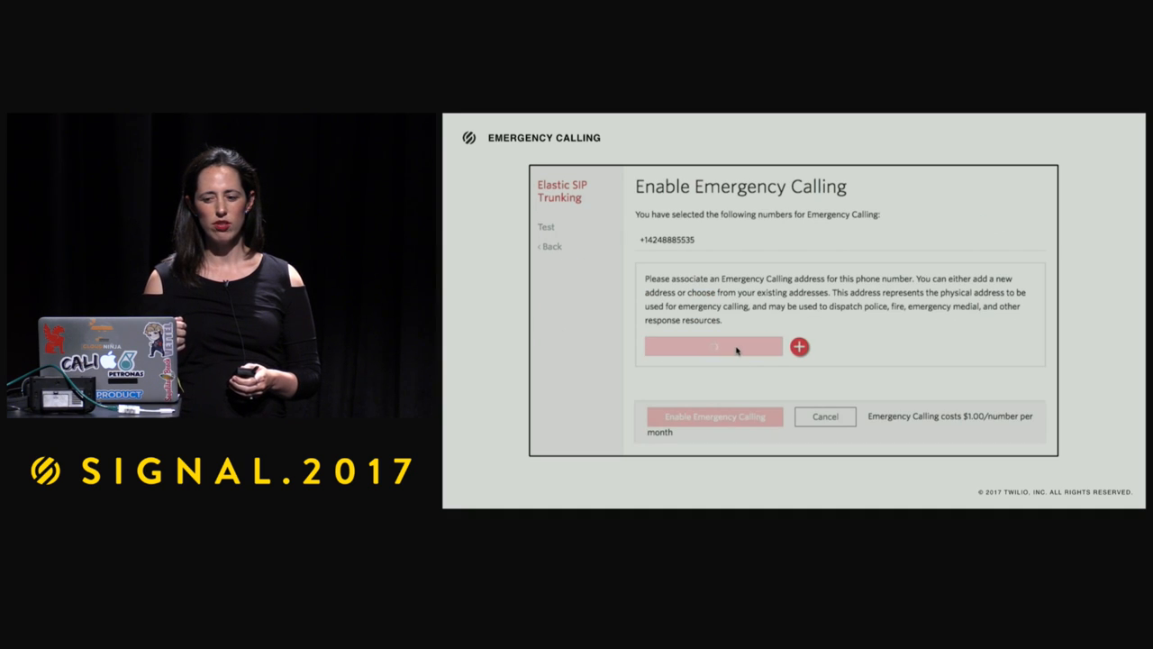
pyautogui.click(799, 347)
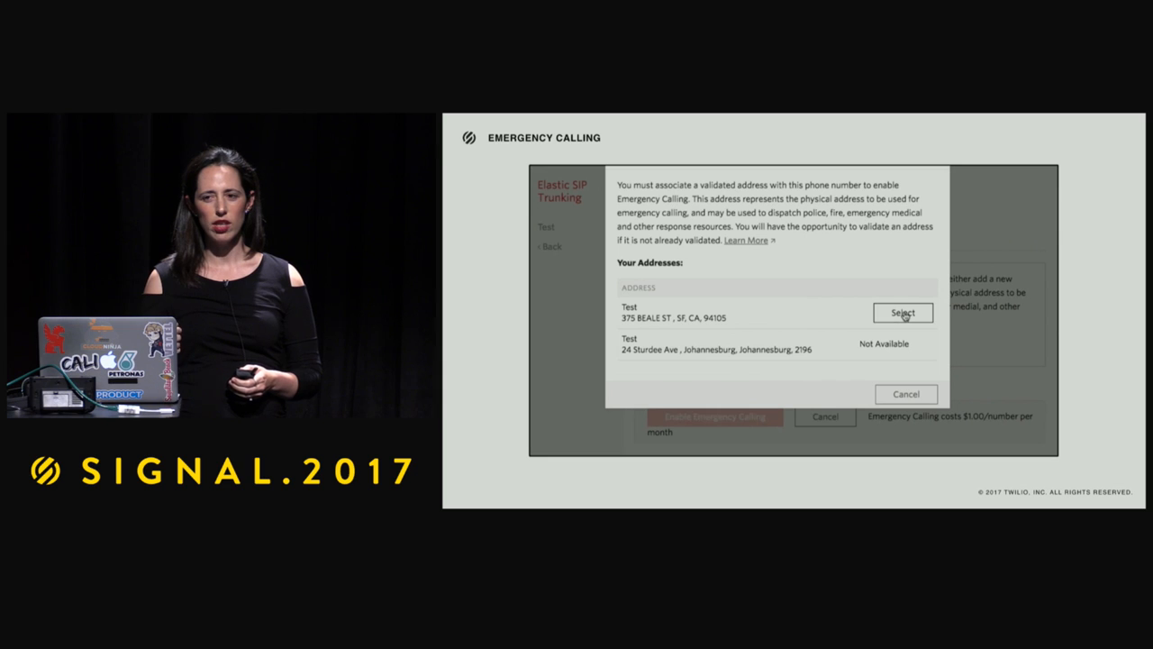
pyautogui.click(902, 312)
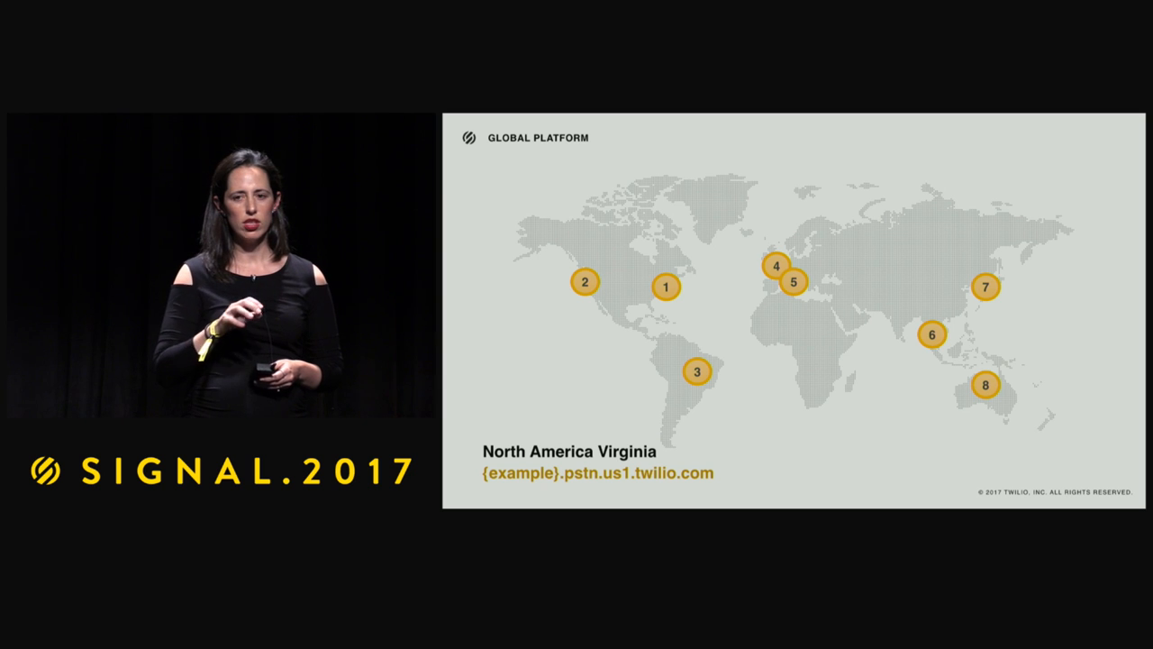
# Advance past the Global Platform North America Virginia slide to the live demo.
pyautogui.press('right')
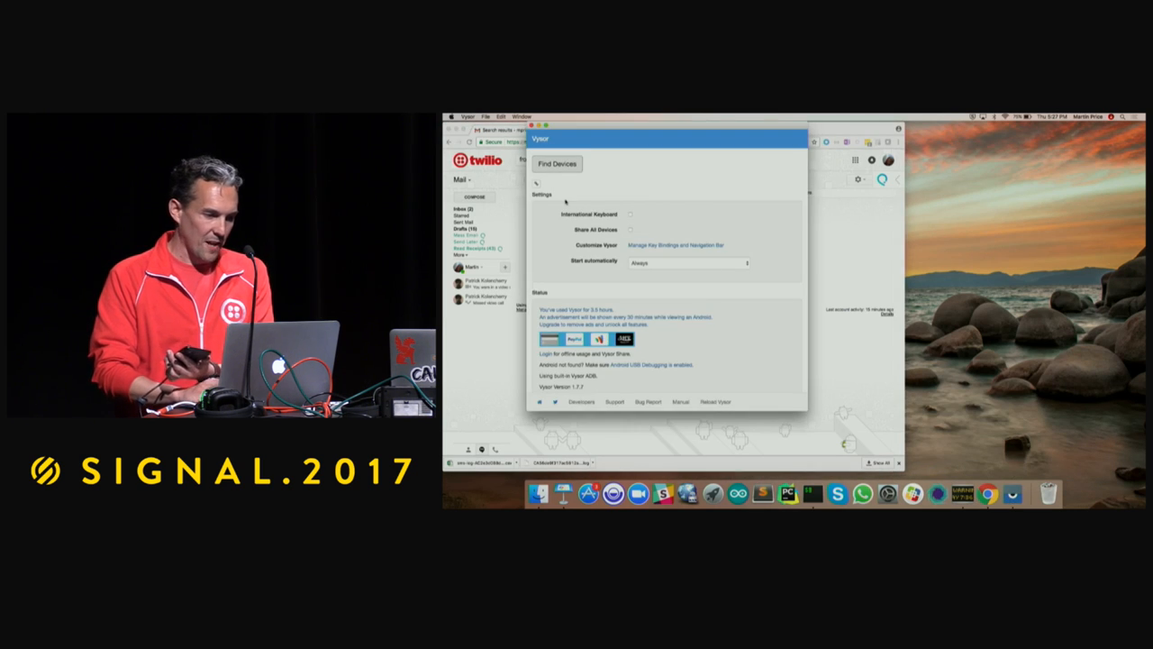
# Use Vysor's Find Devices to list the connected Nexus 5X phone.
pyautogui.click(556, 163)
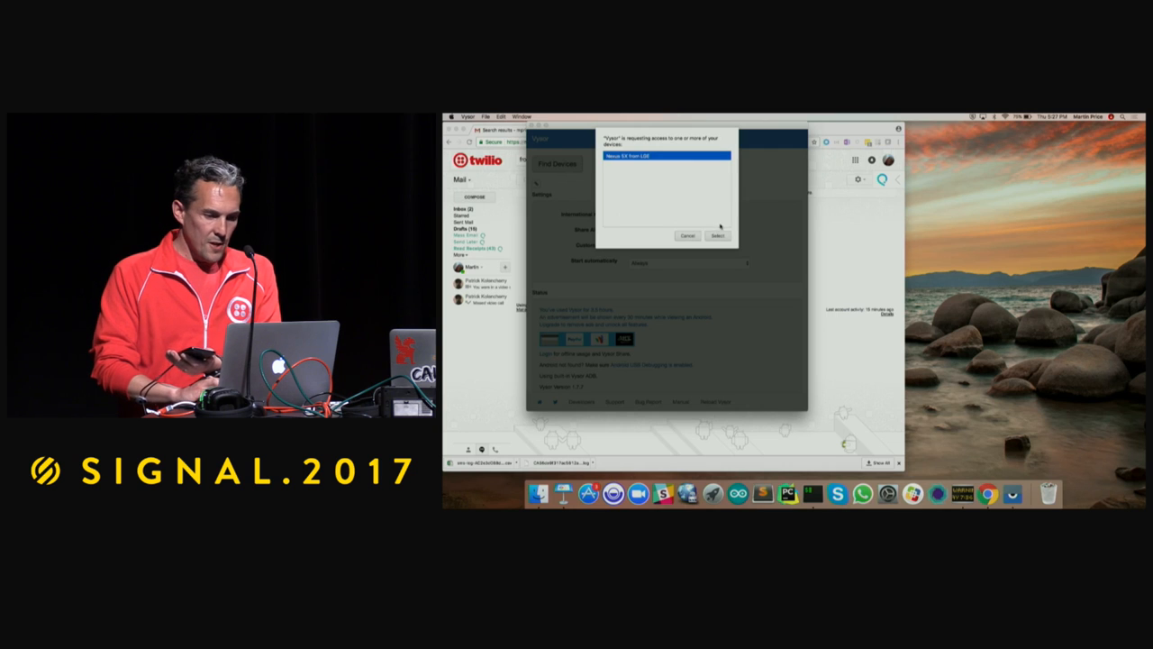
pyautogui.click(717, 235)
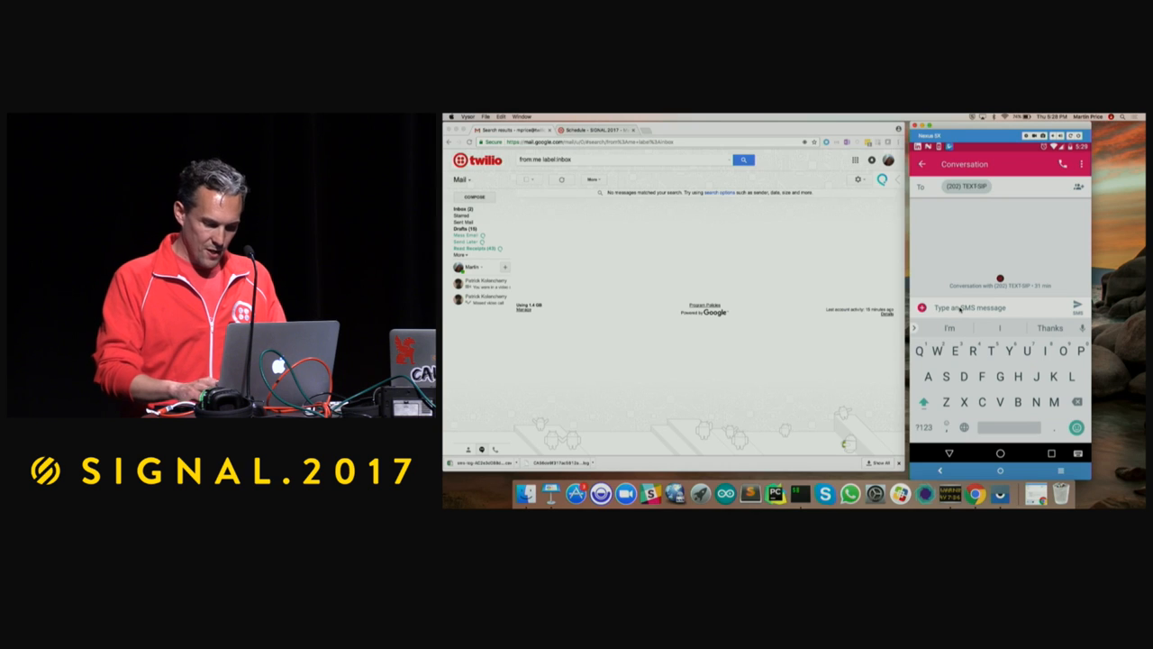
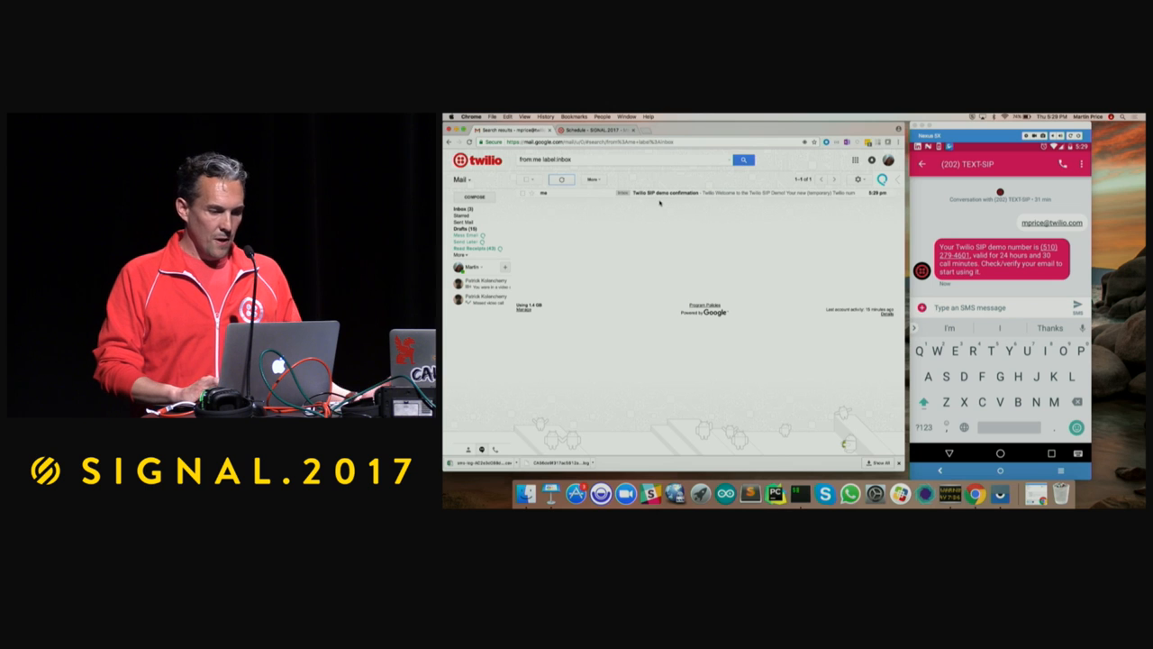
# Open the 'Twilio SIP demo confirmation' email and follow its 'here' link to the call dashboard.
pyautogui.click(662, 192)
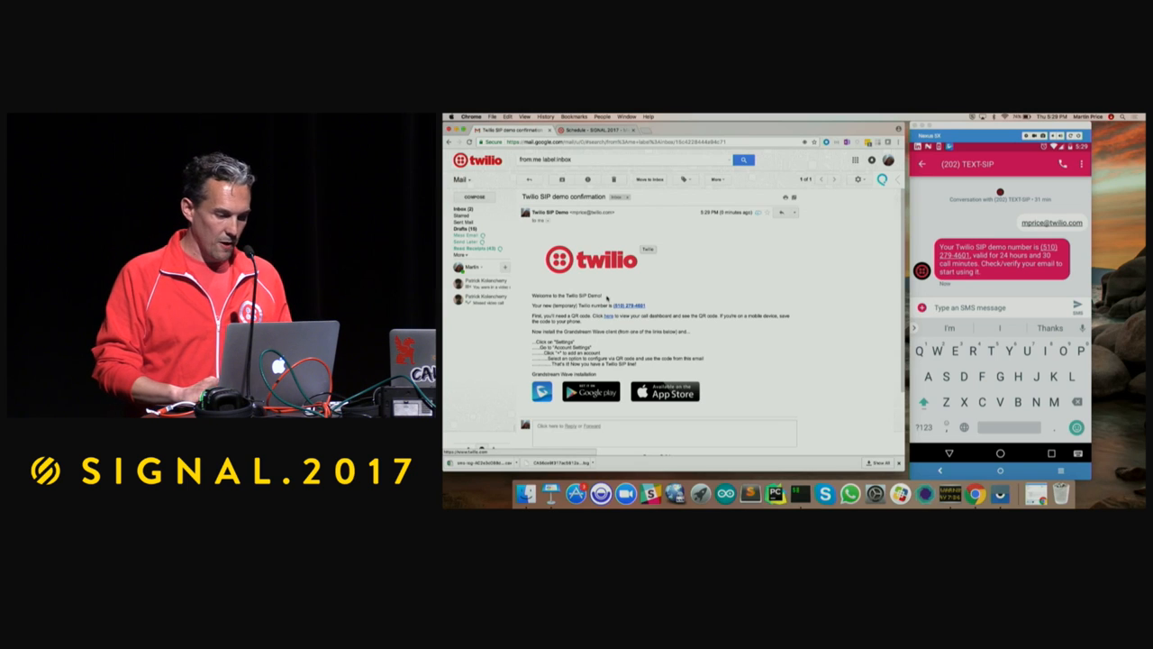
pyautogui.click(608, 316)
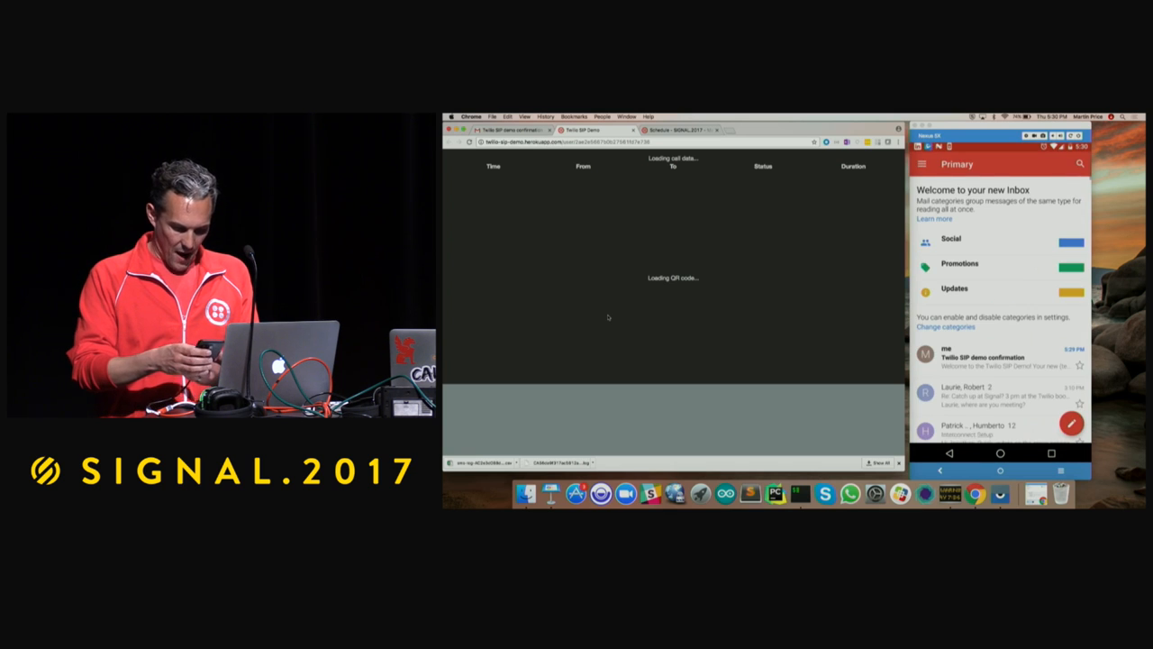
# Open the confirmation email on the phone and save the QR code image for Grandstream Wave.
pyautogui.click(968, 359)
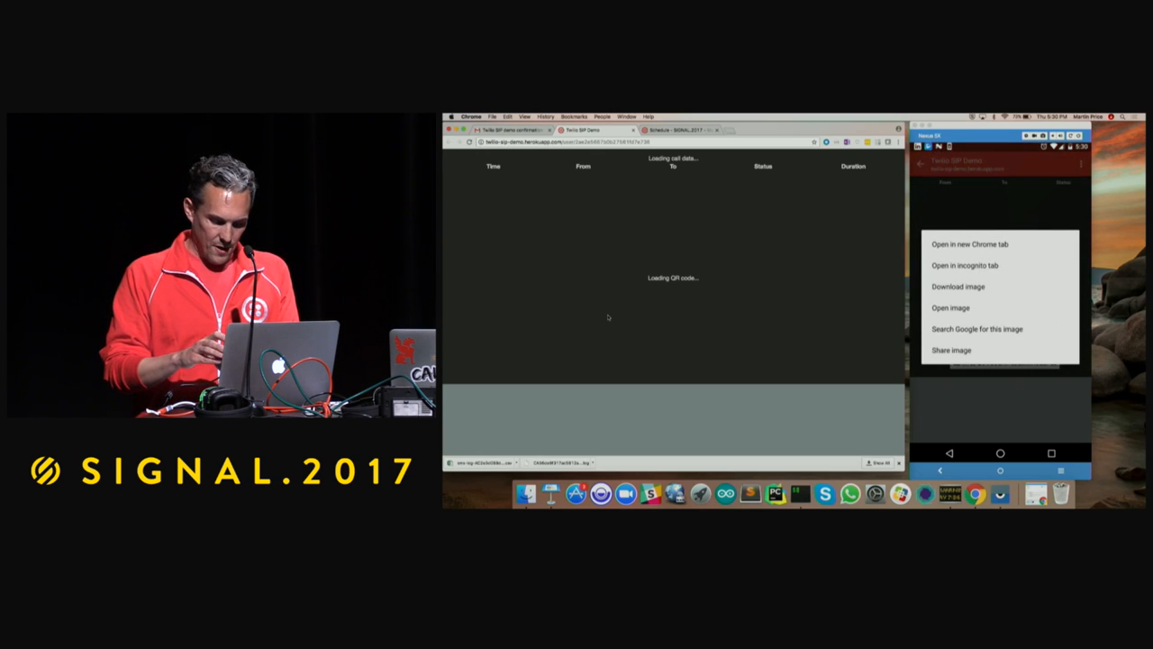
pyautogui.click(958, 285)
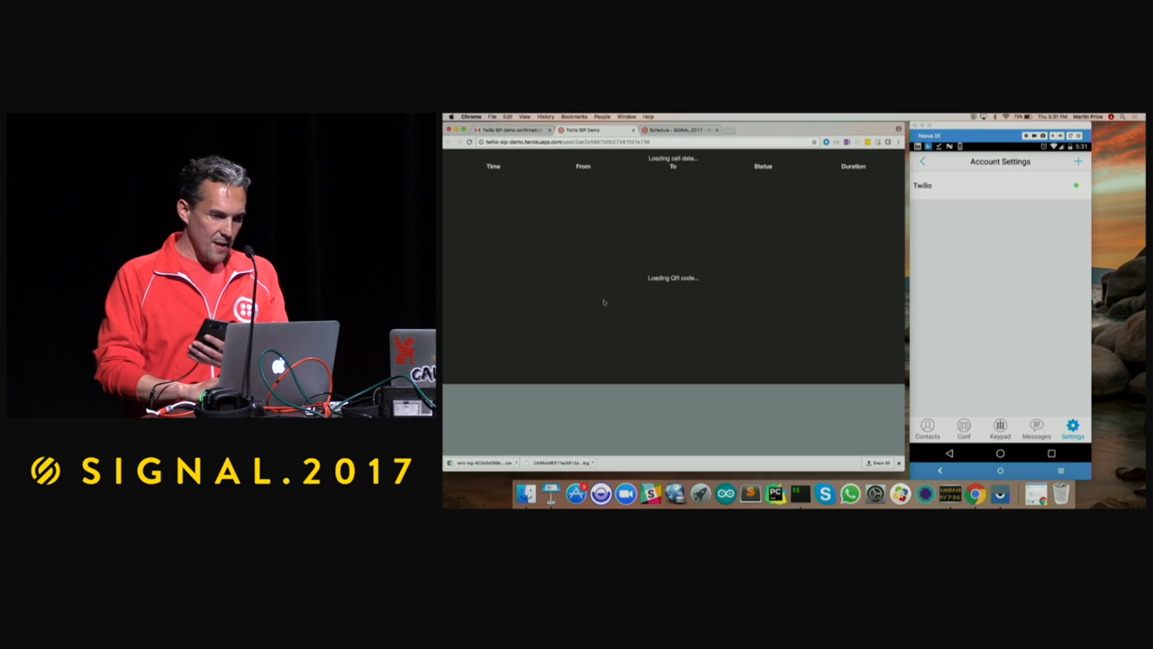
pyautogui.click(513, 130)
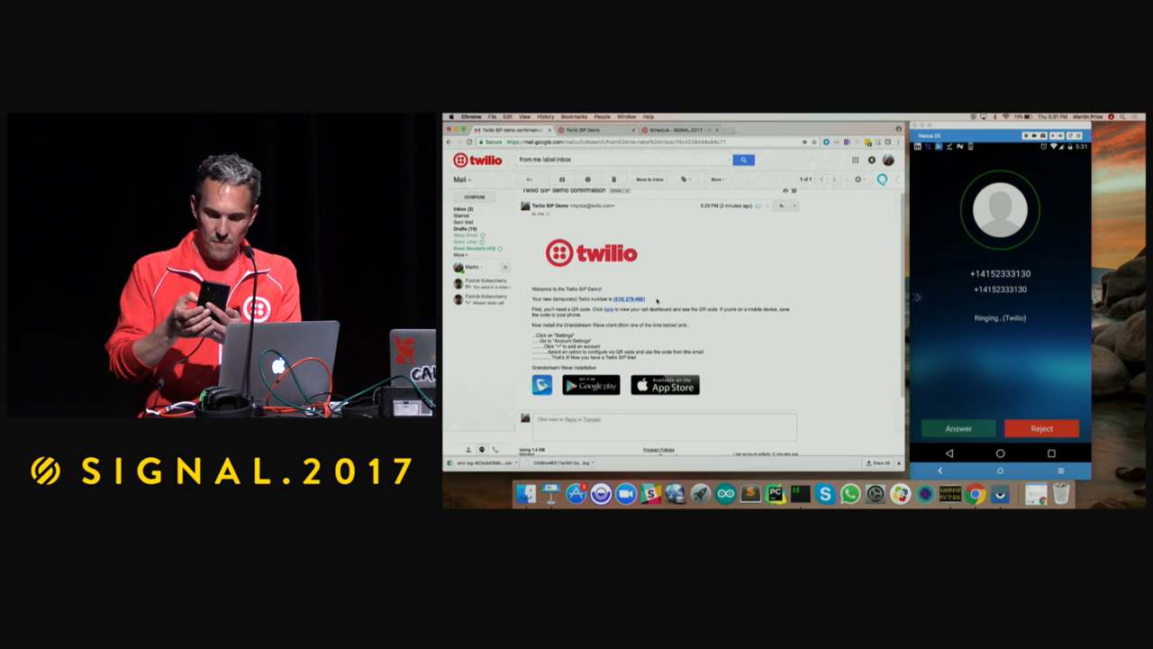
pyautogui.click(958, 428)
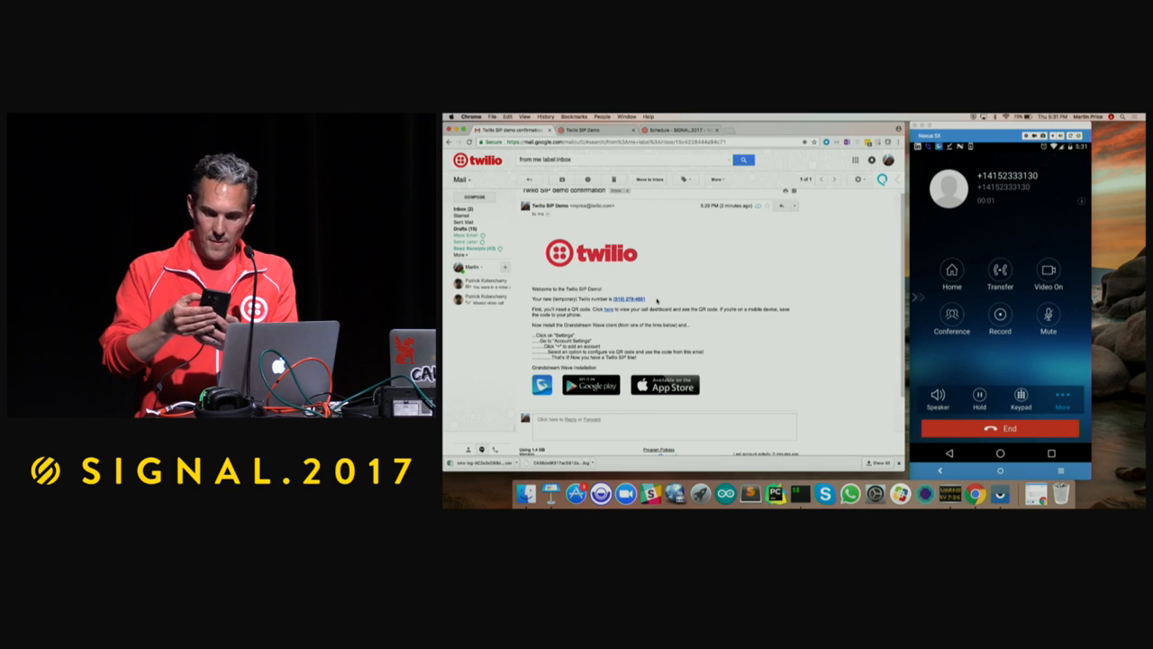